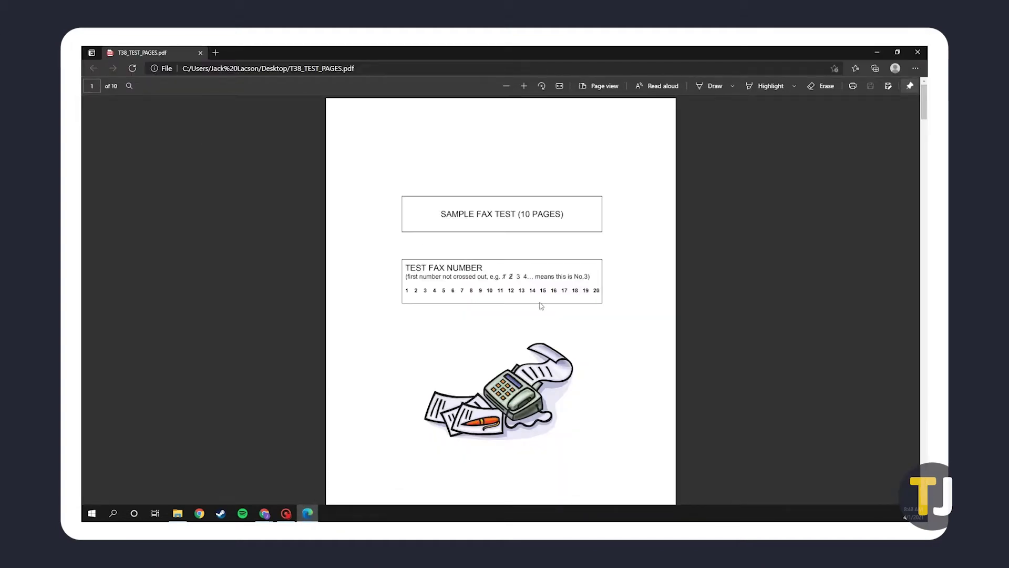
mouse_move(512, 321)
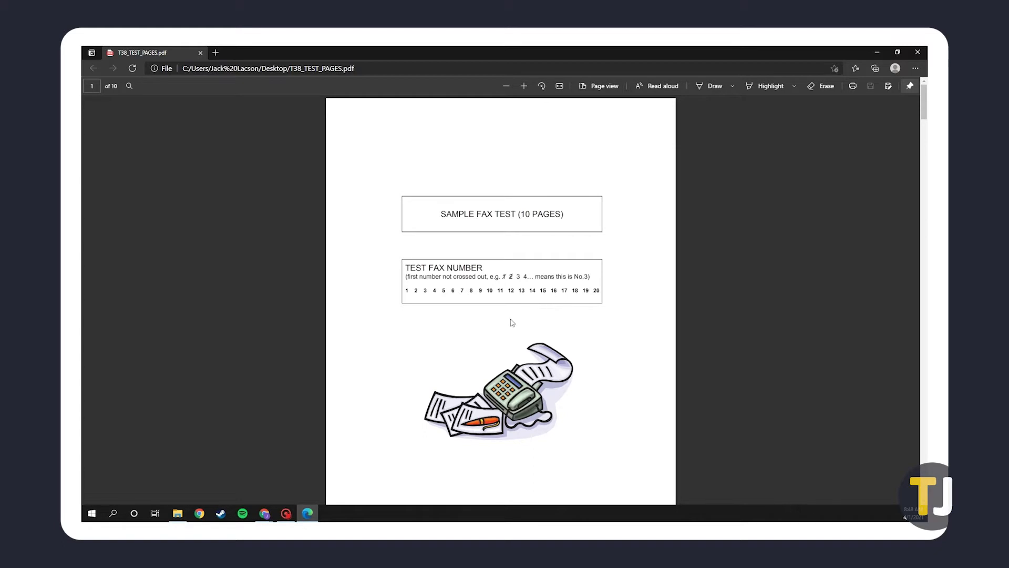
Choose Microsoft Print to PDF as the printer and switch to a custom page range.
scroll("down", 3)
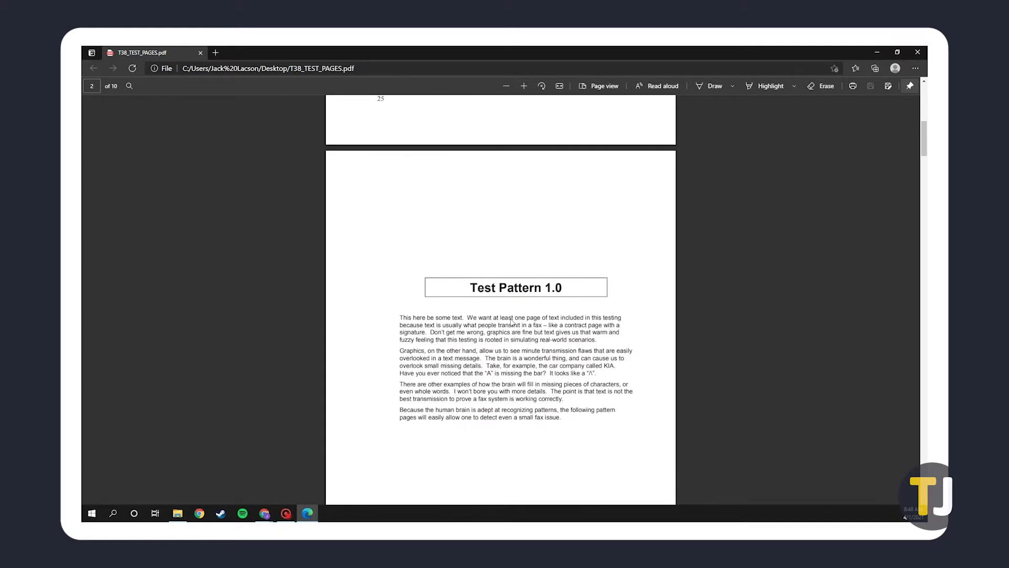
scroll("down", 3)
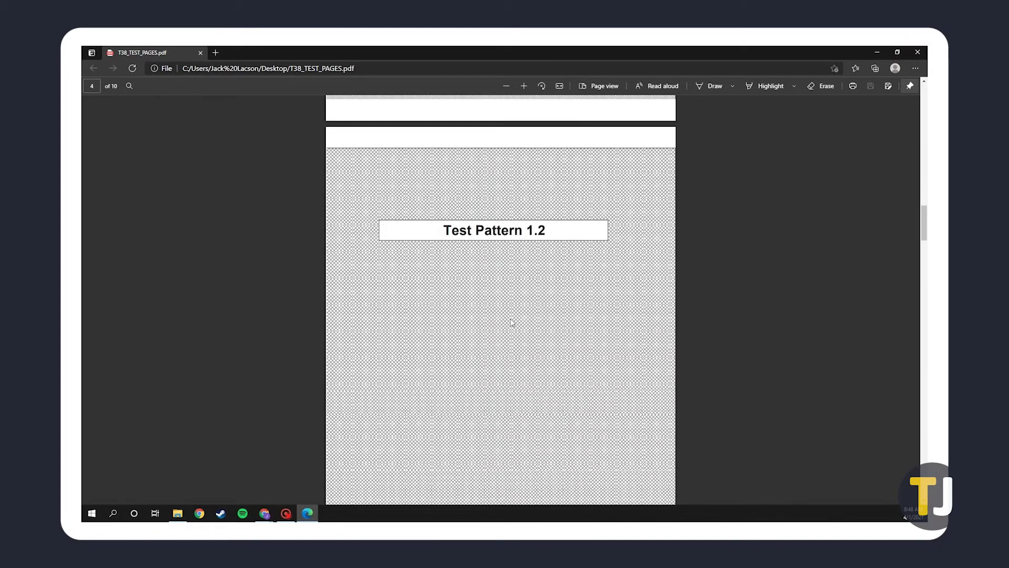
scroll("down", 3)
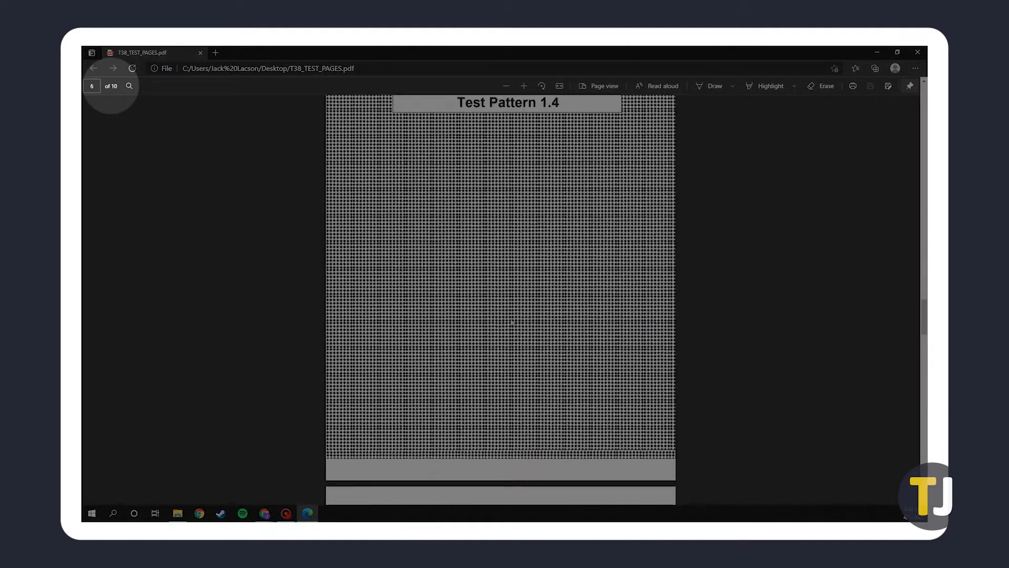
scroll("down", 3)
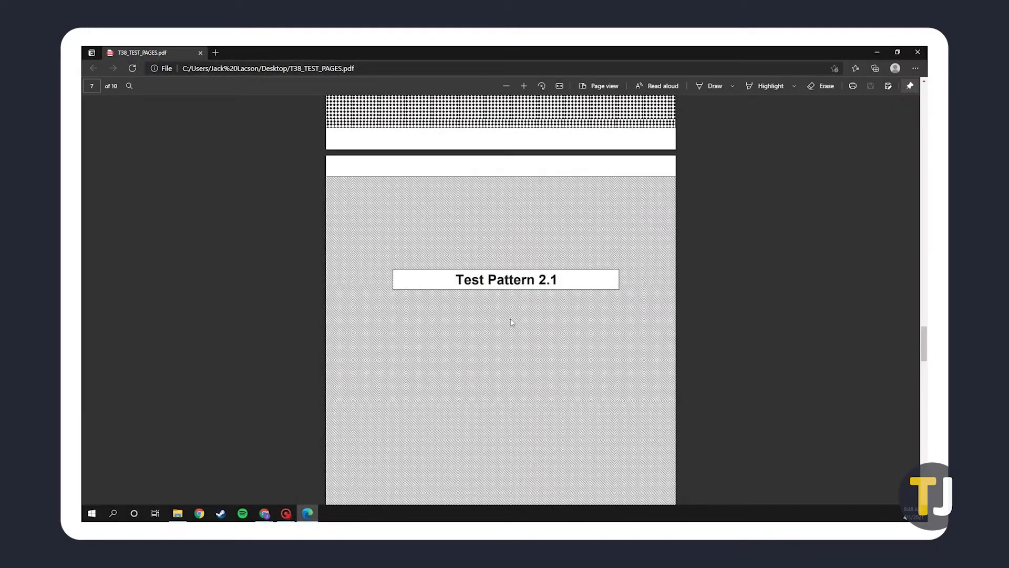
mouse_move(819, 143)
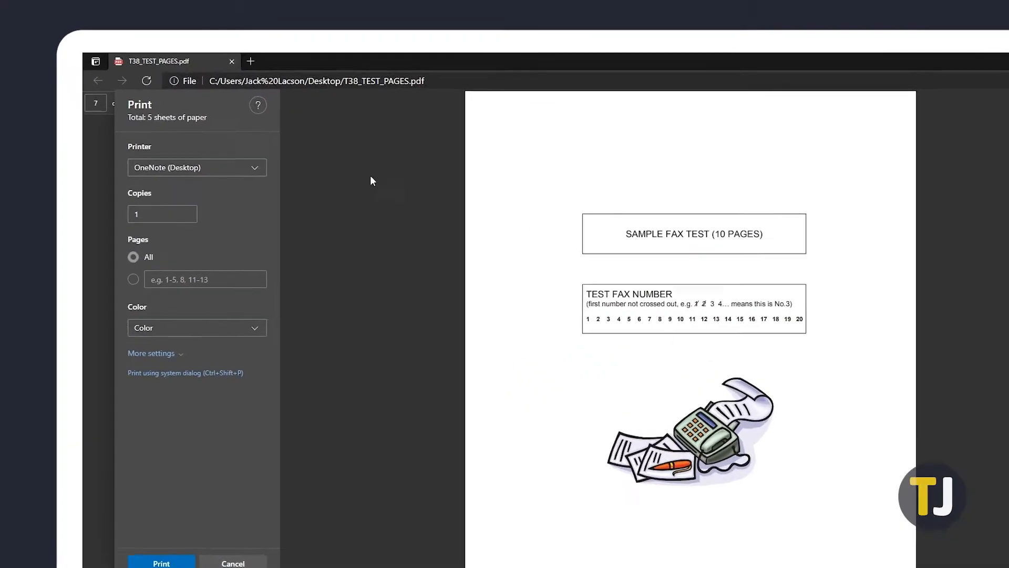
left_click(196, 167)
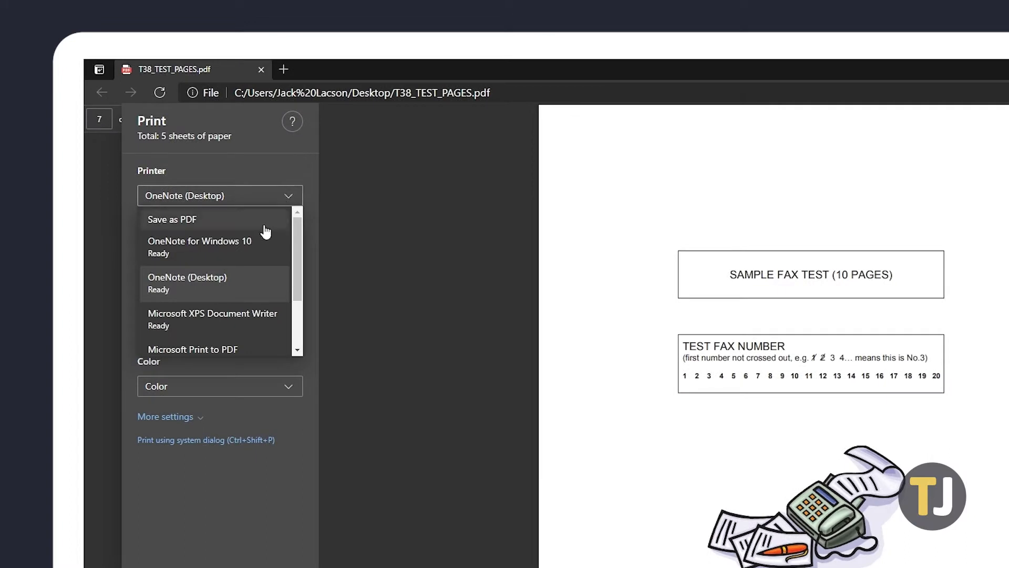
scroll("down", 3)
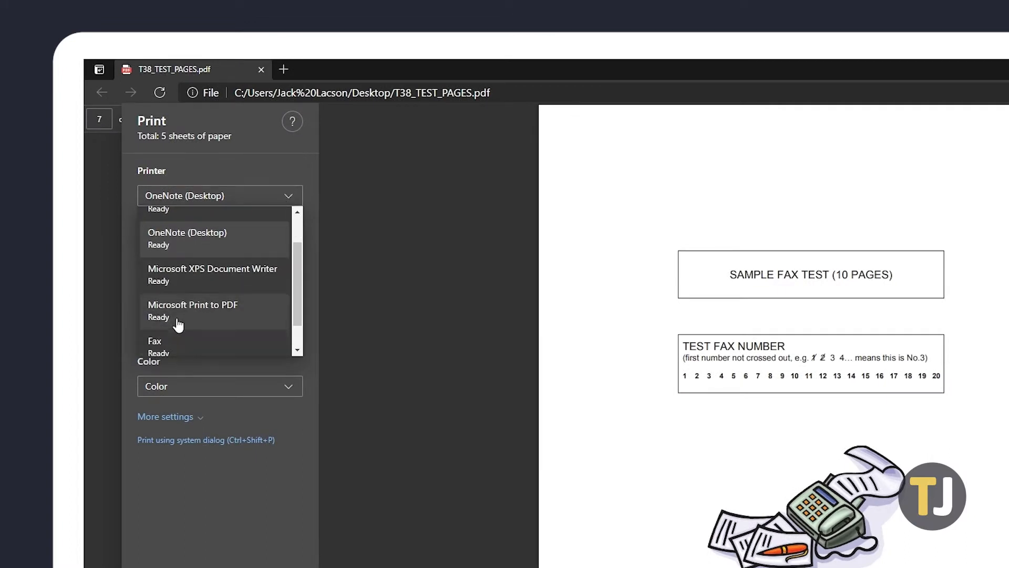
left_click(193, 309)
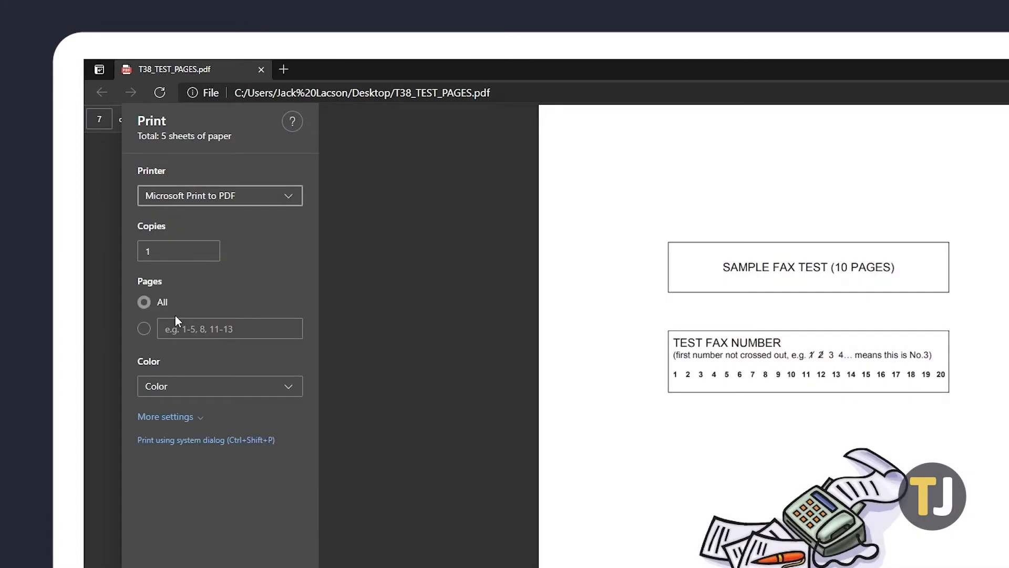
left_click(144, 327)
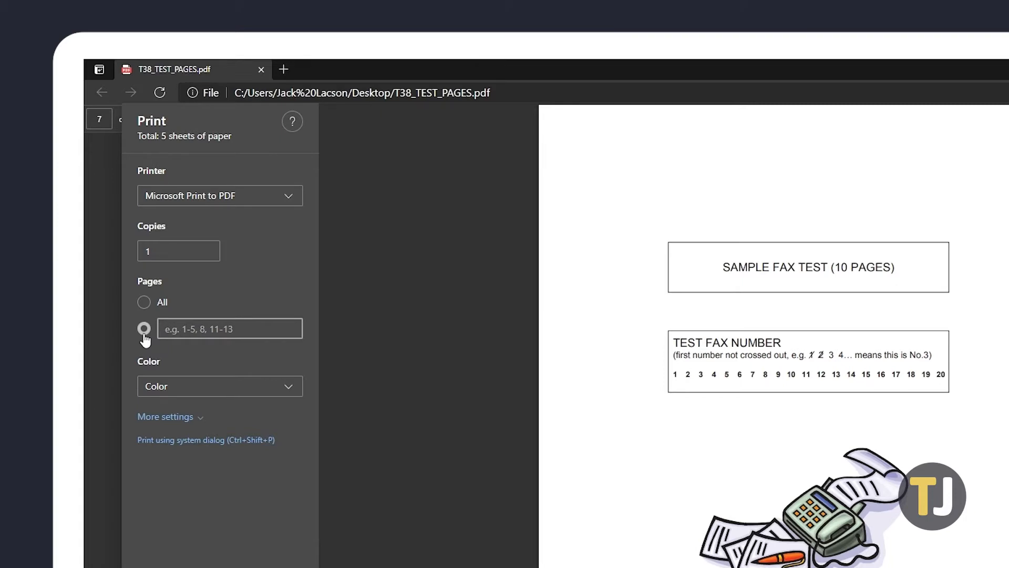
Print pages 1-3, 5, 8-10 and save the output as a new PDF named deletedpages.
type("1-3,")
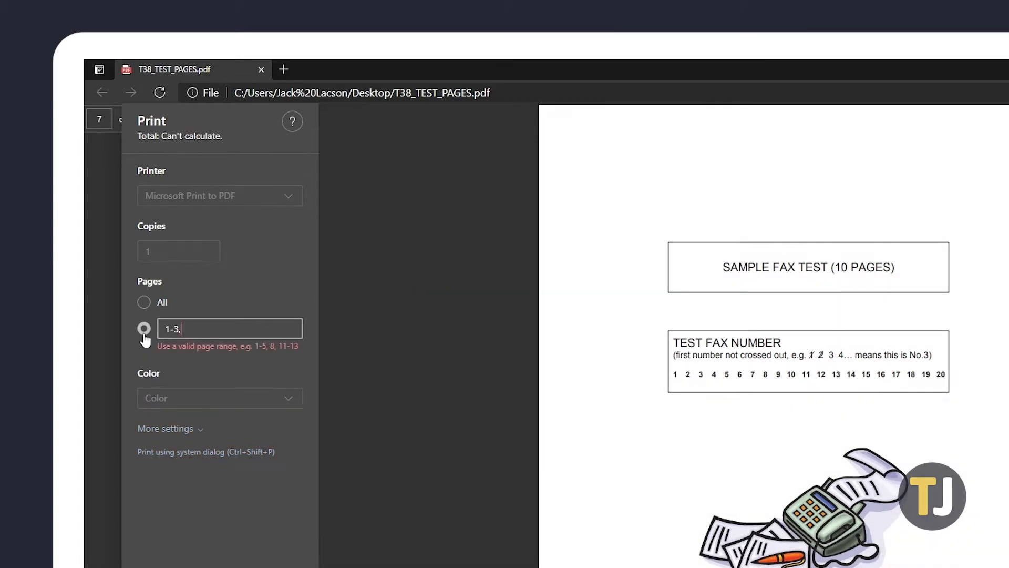
type("5, 8-10")
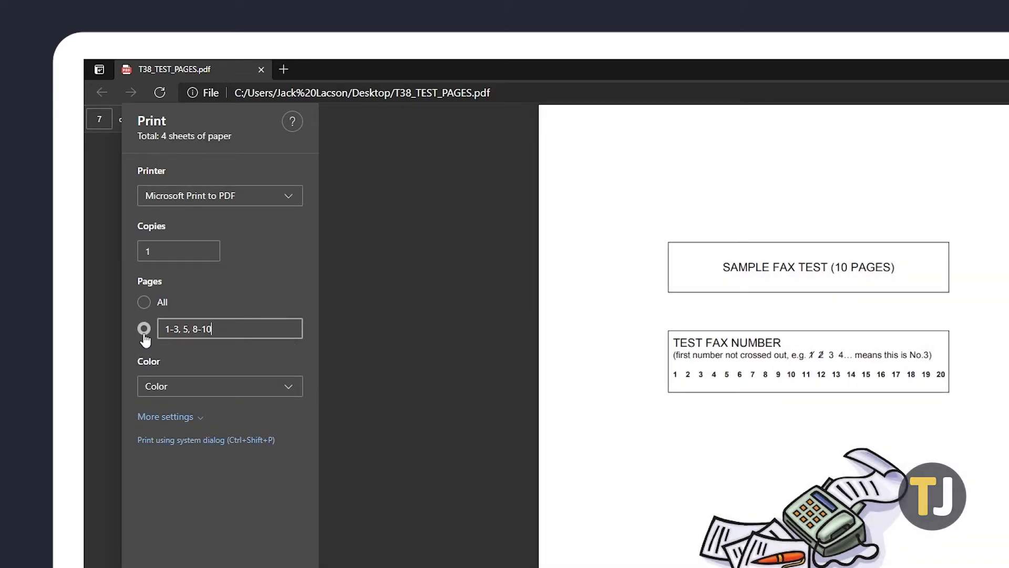
scroll("down", 3)
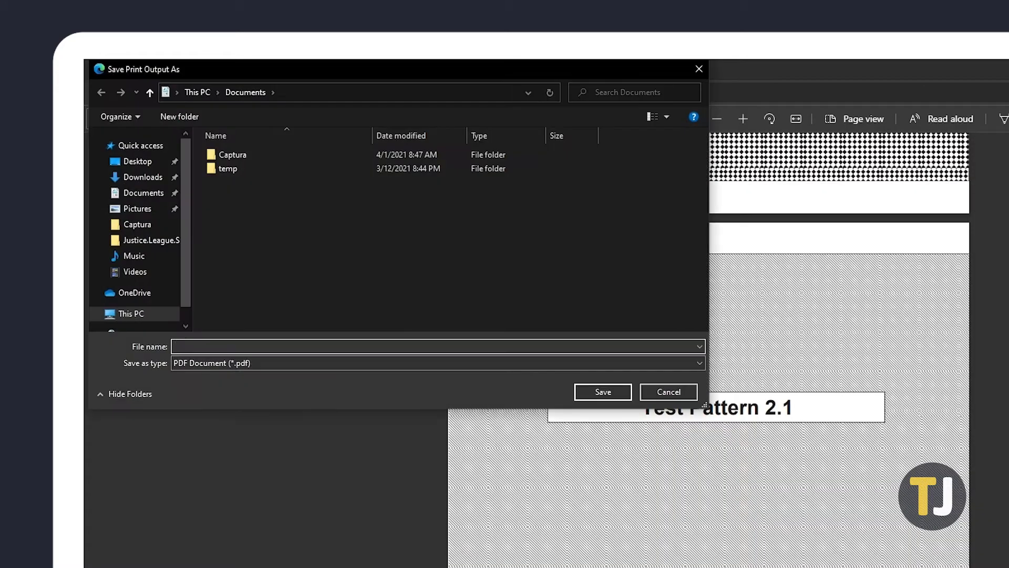
type("deletedpages")
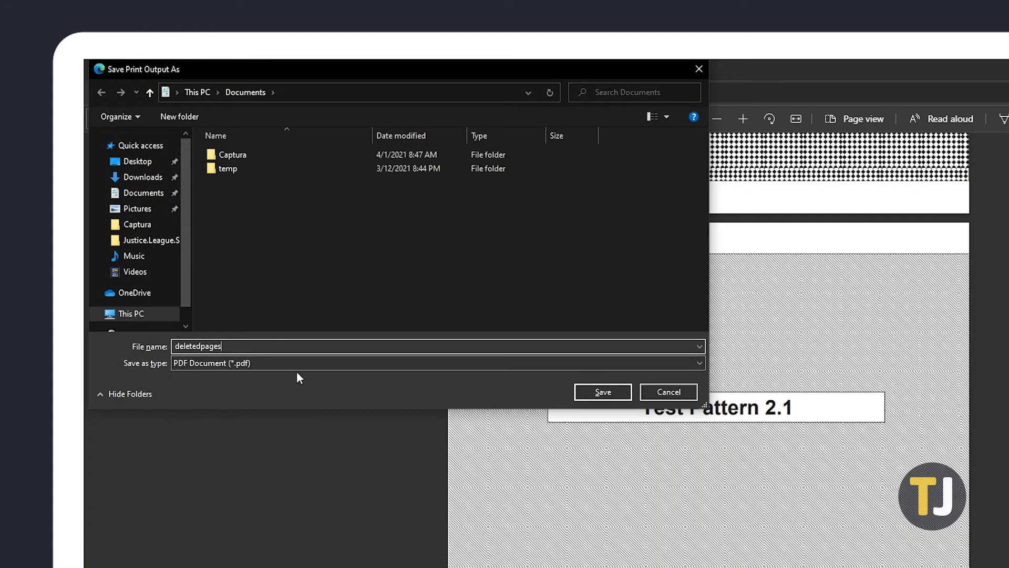
left_click(601, 392)
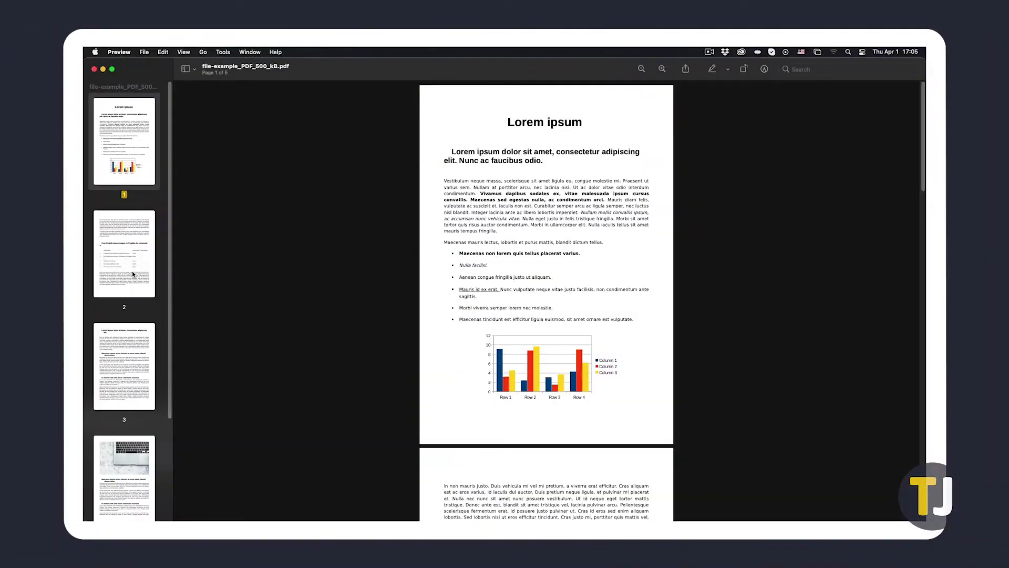
scroll("down", 3)
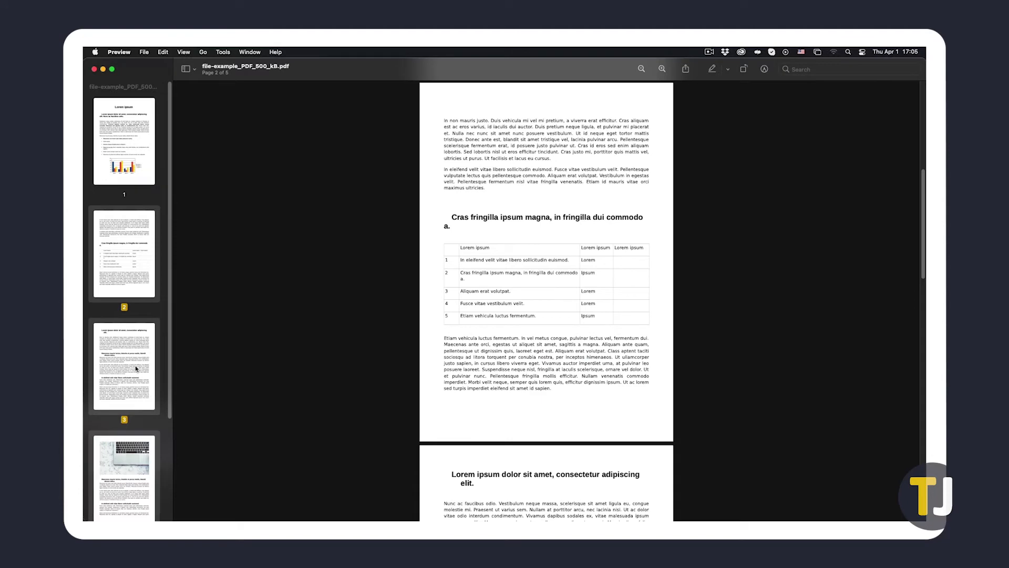
left_click(144, 52)
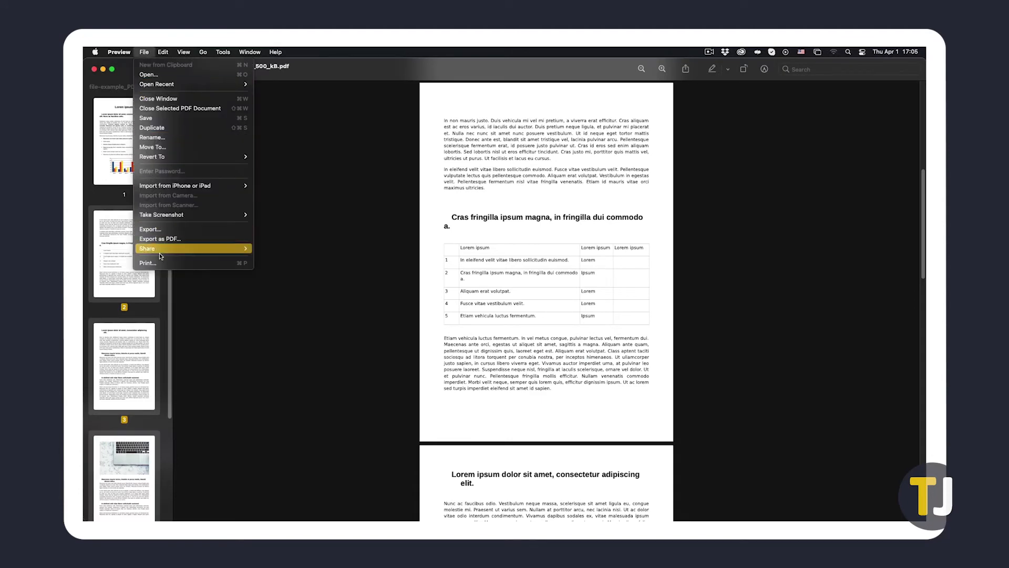
Print only the pages selected in the sidebar and choose Save as PDF.
left_click(147, 263)
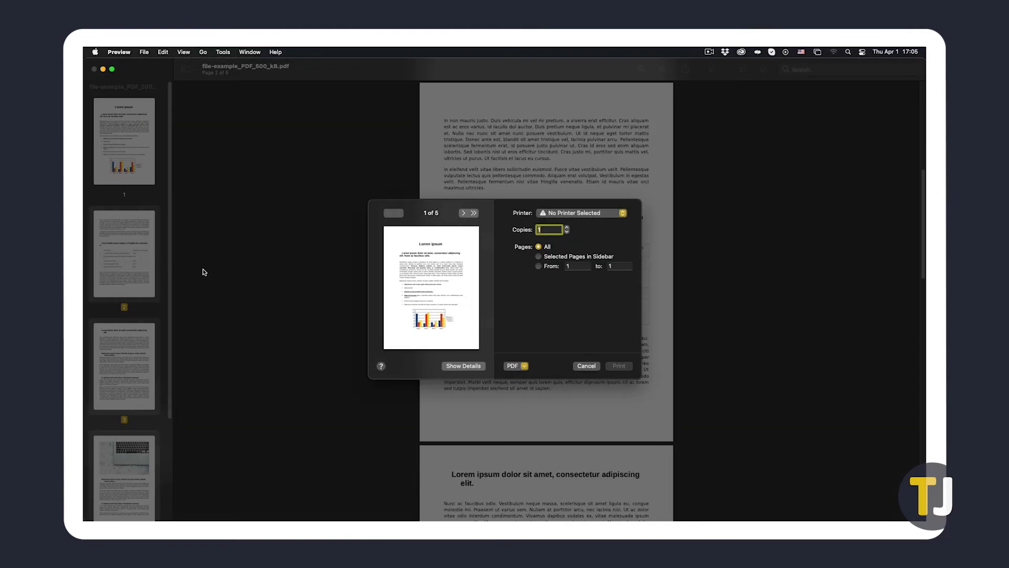
left_click(538, 256)
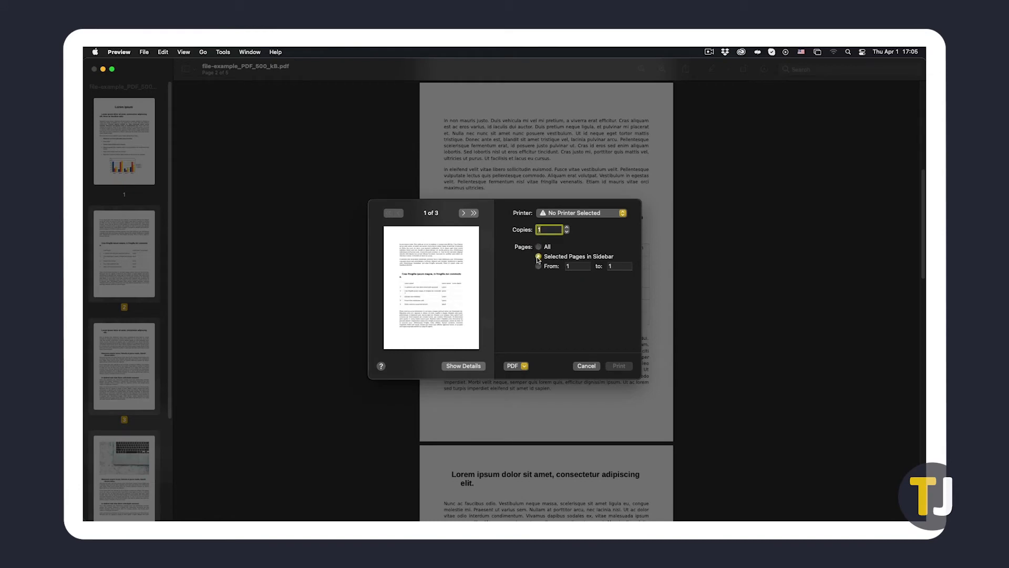
left_click(515, 366)
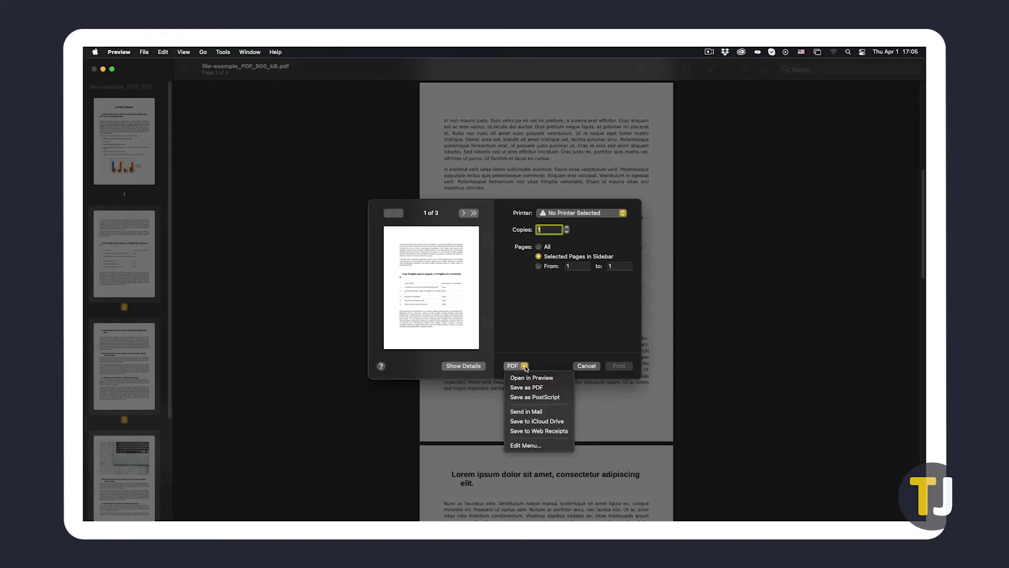
left_click(526, 387)
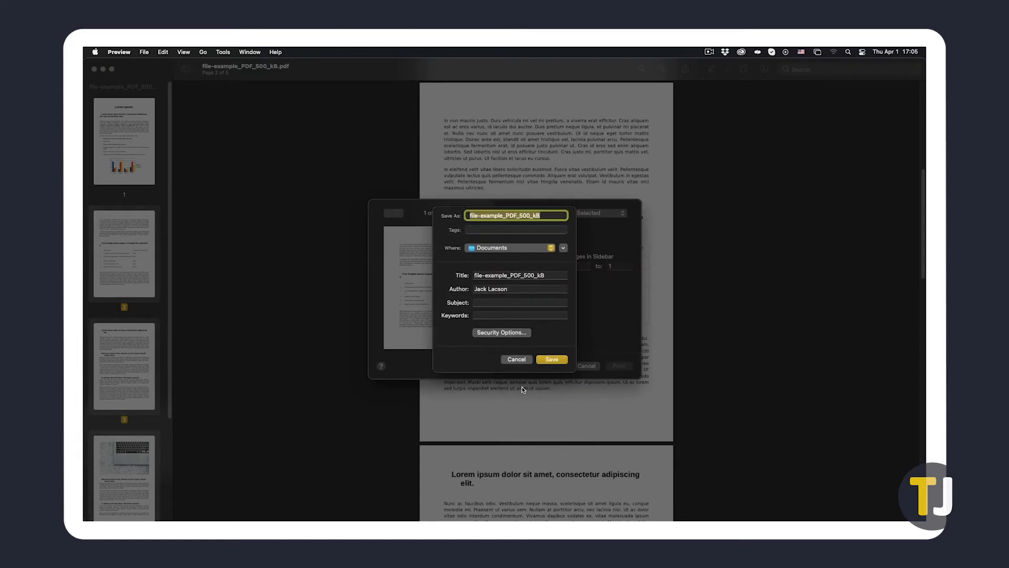
Save the selected pages as a new PDF named deletedpages.
type("deletedpages")
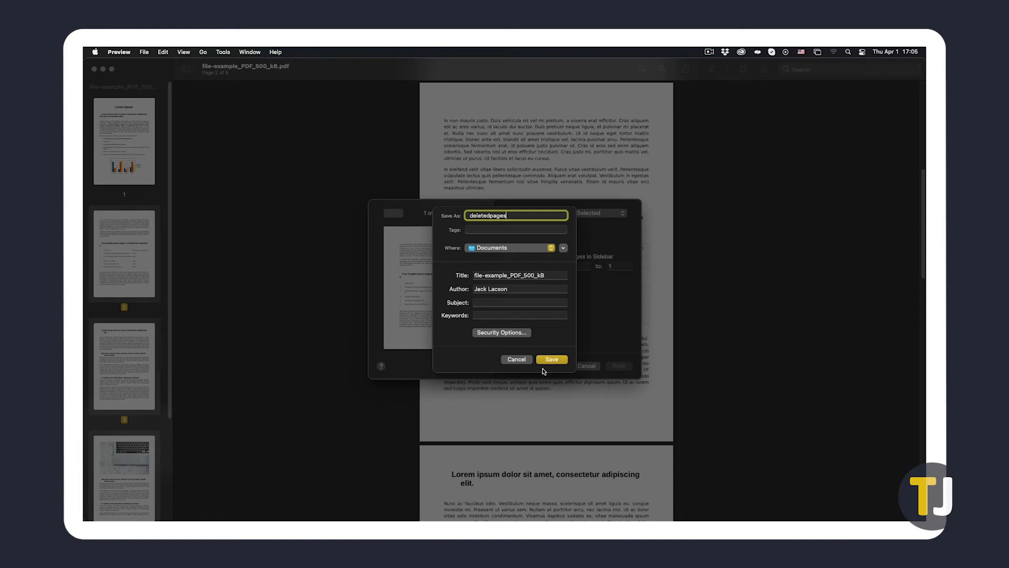
left_click(551, 359)
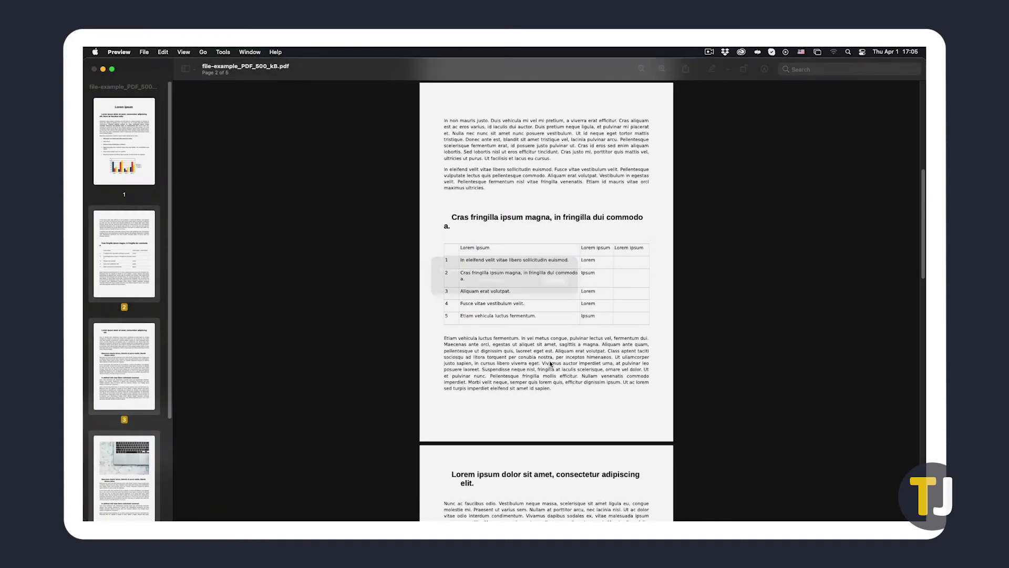